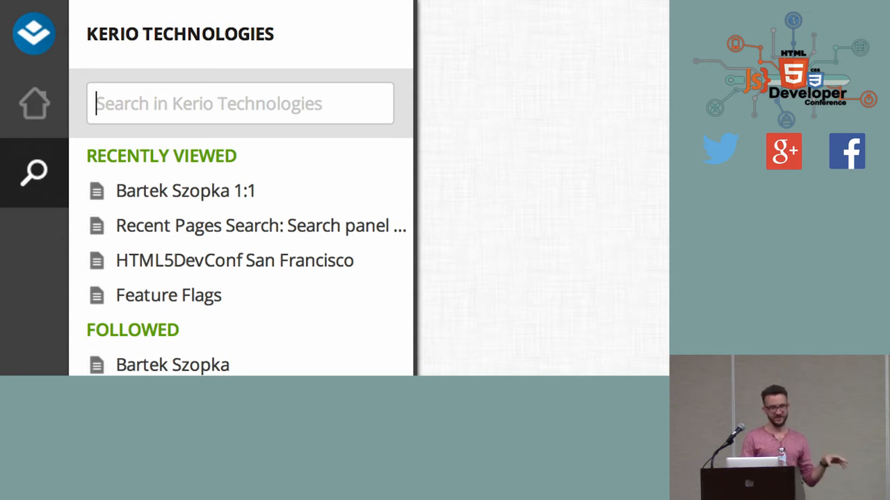
type("szo")
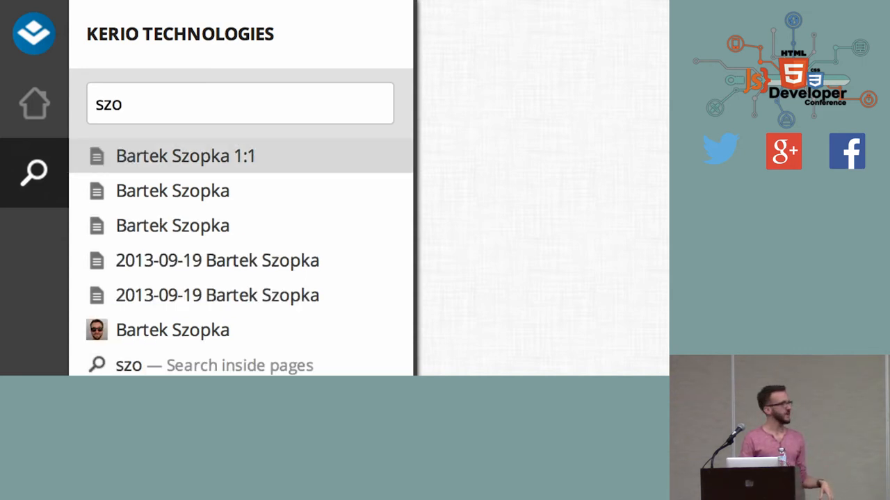